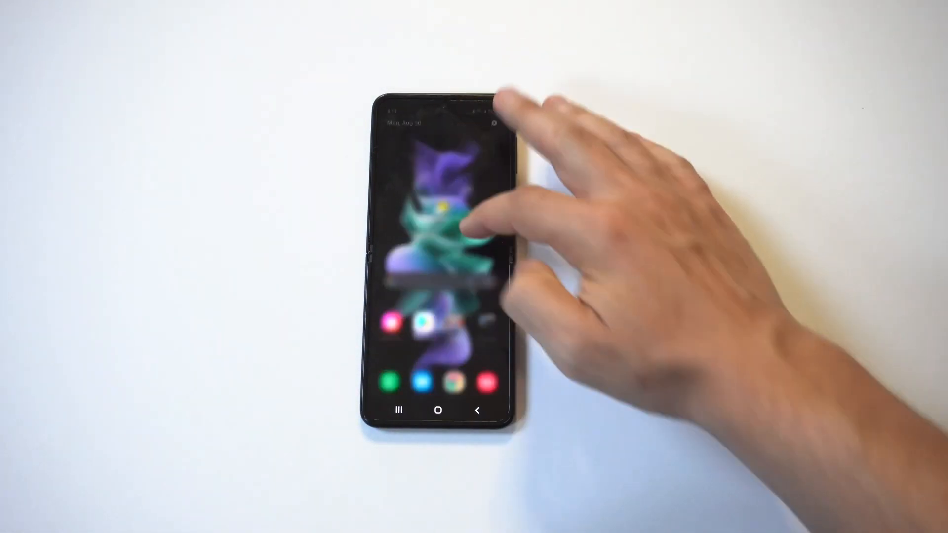
- Pull down the quick settings panel to reveal the full grid of toggles
left_click_drag(438, 111, 439, 273)
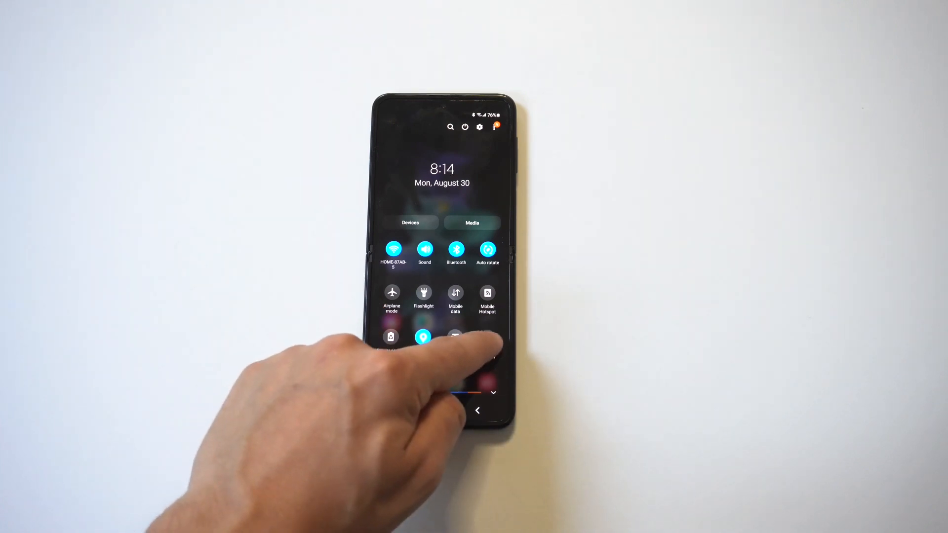
- Start a screen recording from the Screen recorder tile with 'Media sounds' kept selected
left_click(455, 337)
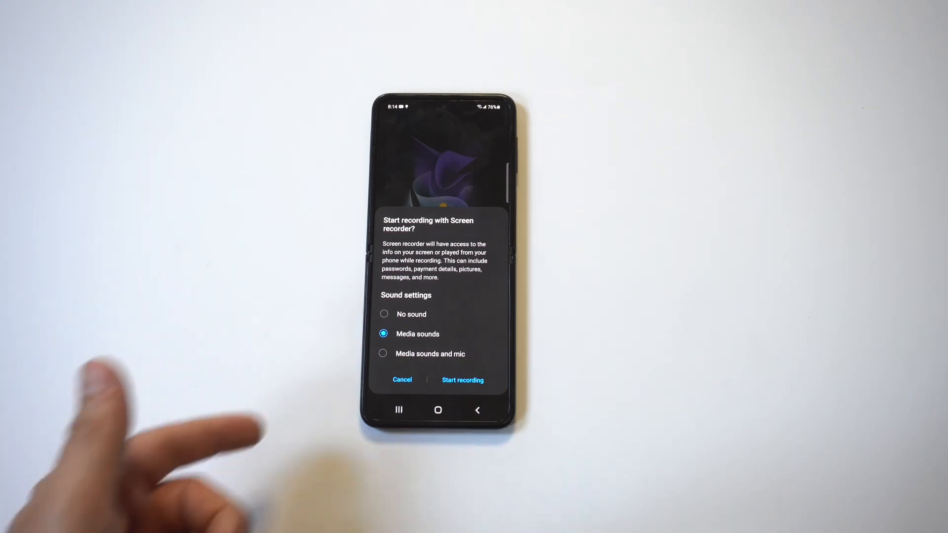
left_click(462, 379)
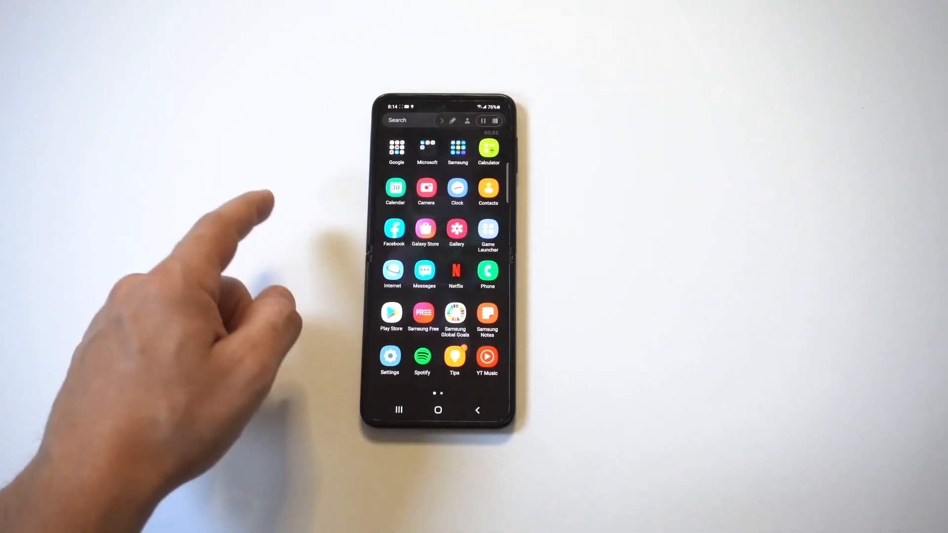
- Launch Alto's Odyssey from the second app drawer page while the recording runs
scroll("left", 3)
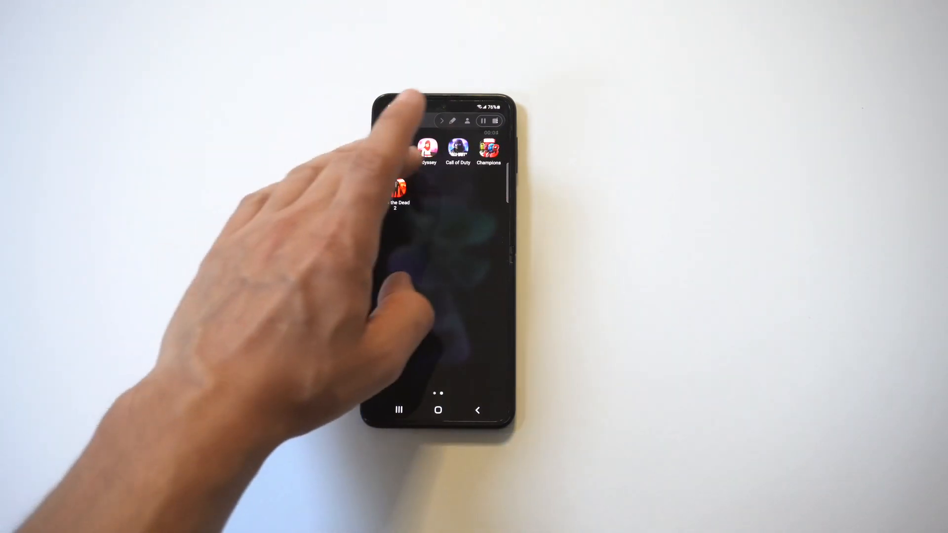
left_click(428, 150)
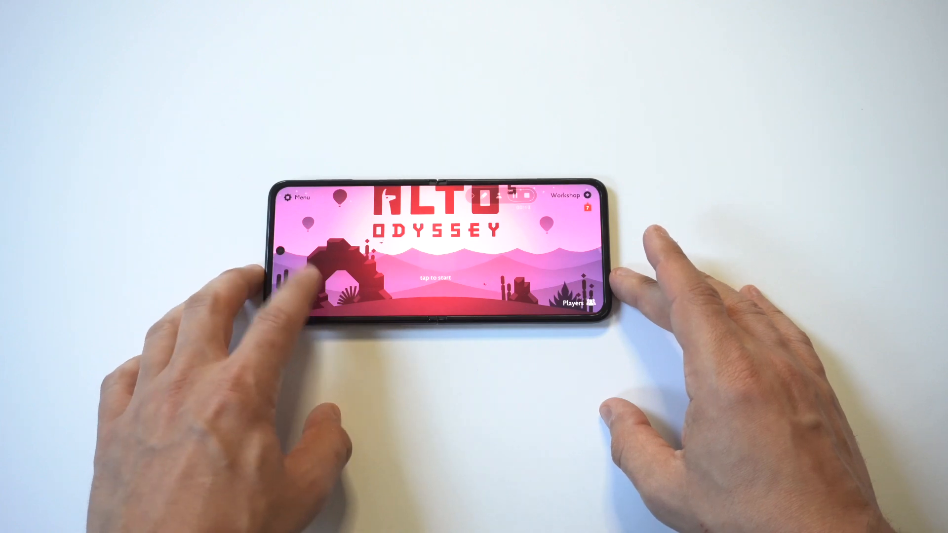
left_click(435, 278)
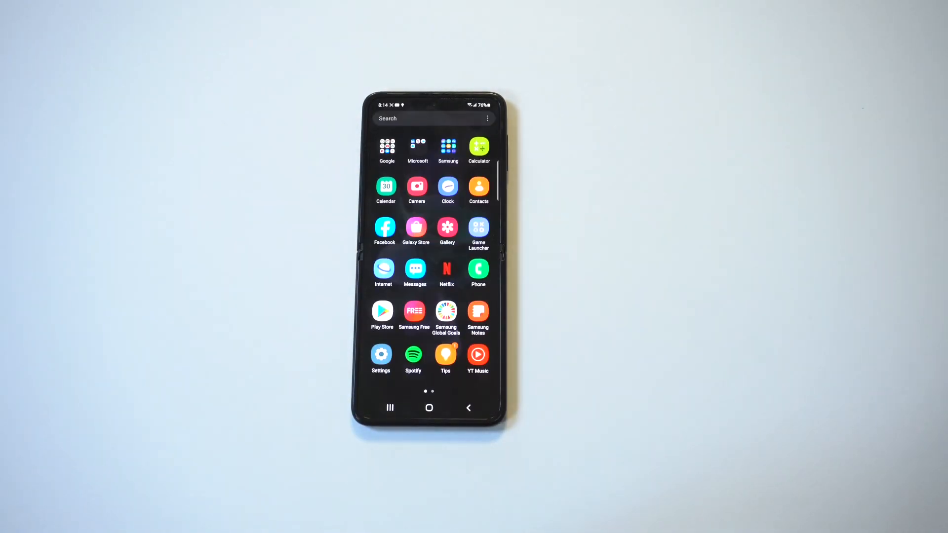
- Swipe the app drawer to the page listing F1 Mobile, Odyssey and Call of Duty
scroll("left", 3)
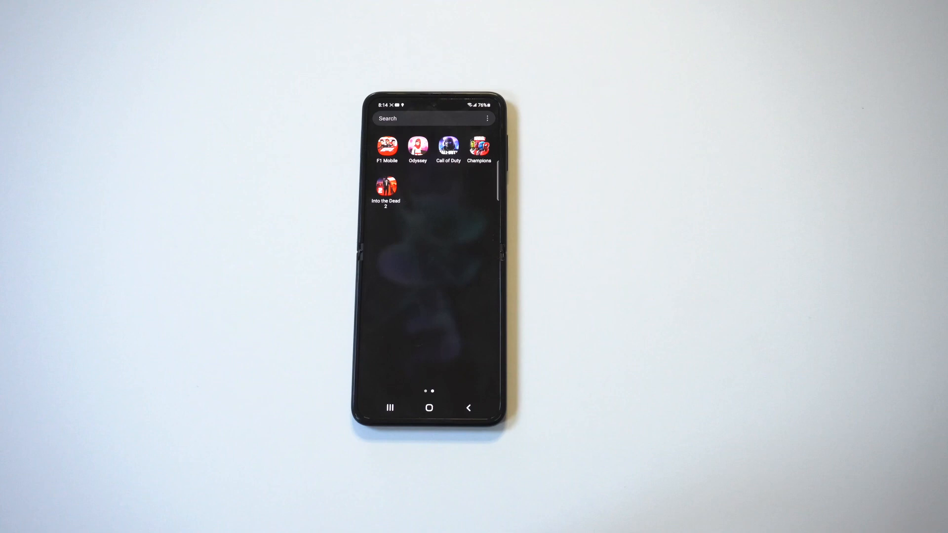
- Play the newly saved Alto's Odyssey screen recording in Gallery
left_click(416, 147)
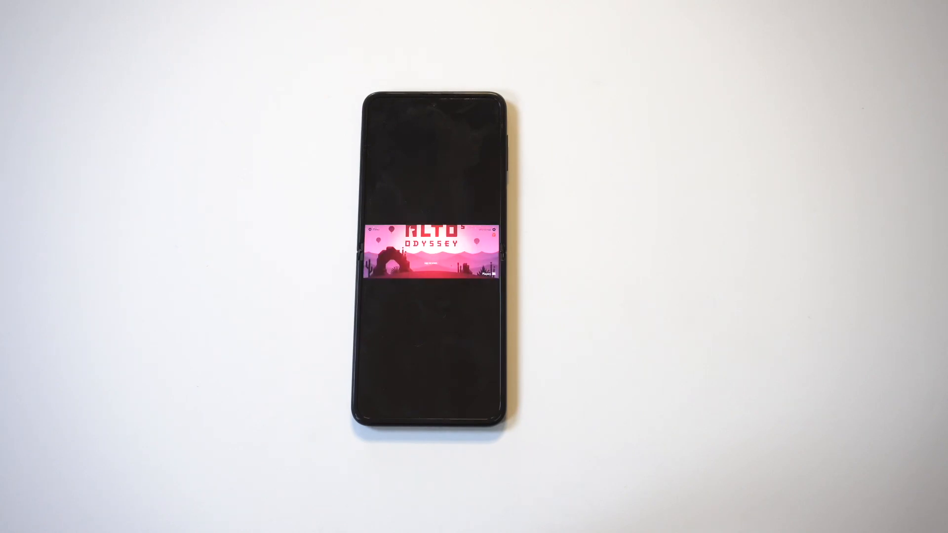